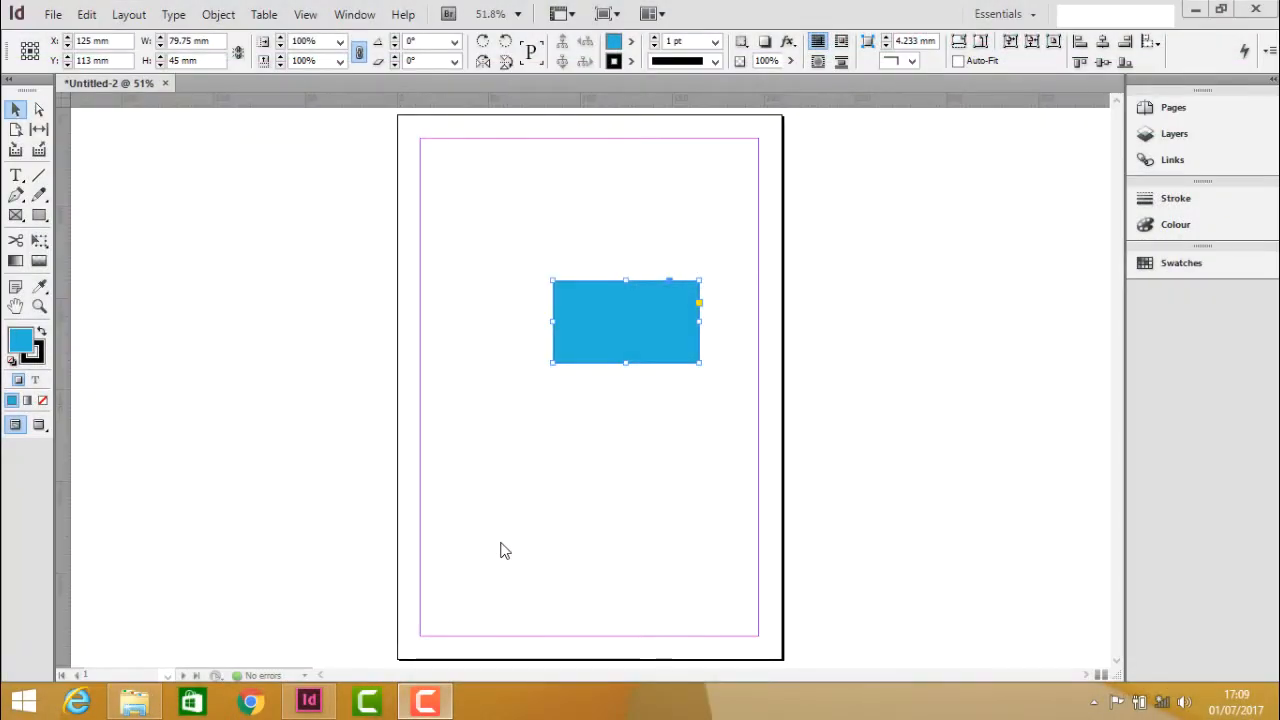
mouse_move(530, 422)
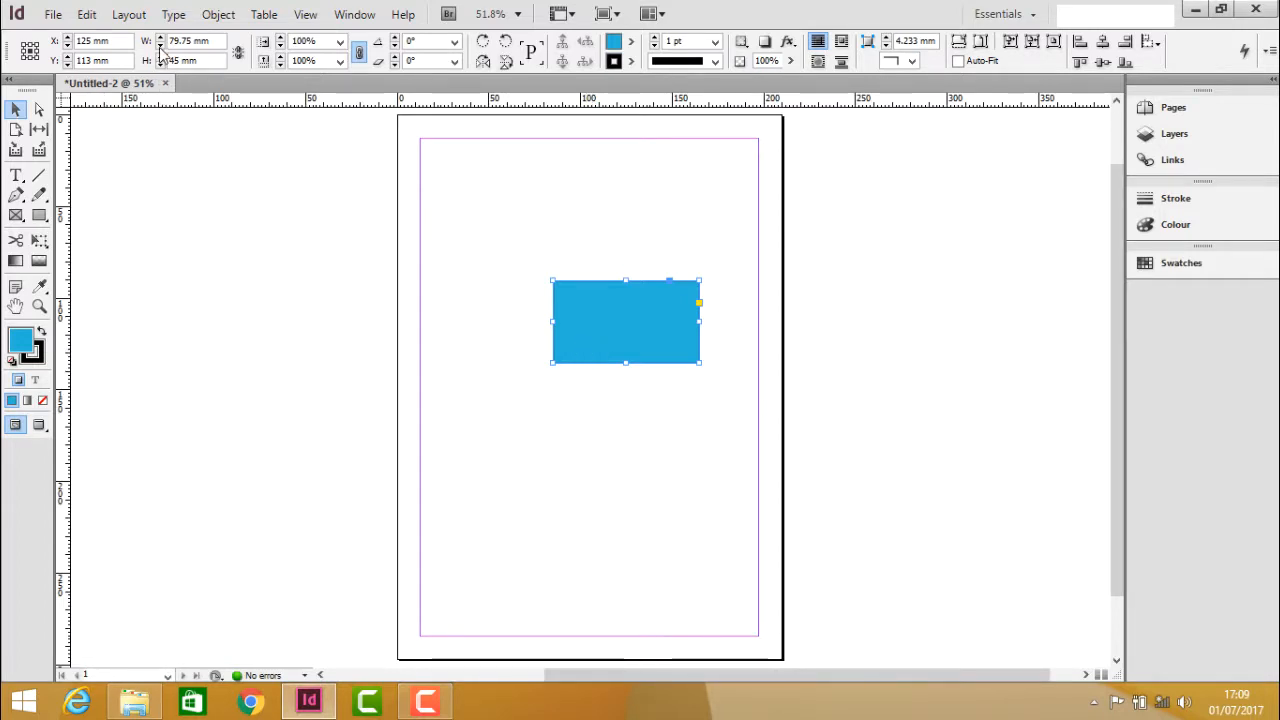
mouse_move(930, 138)
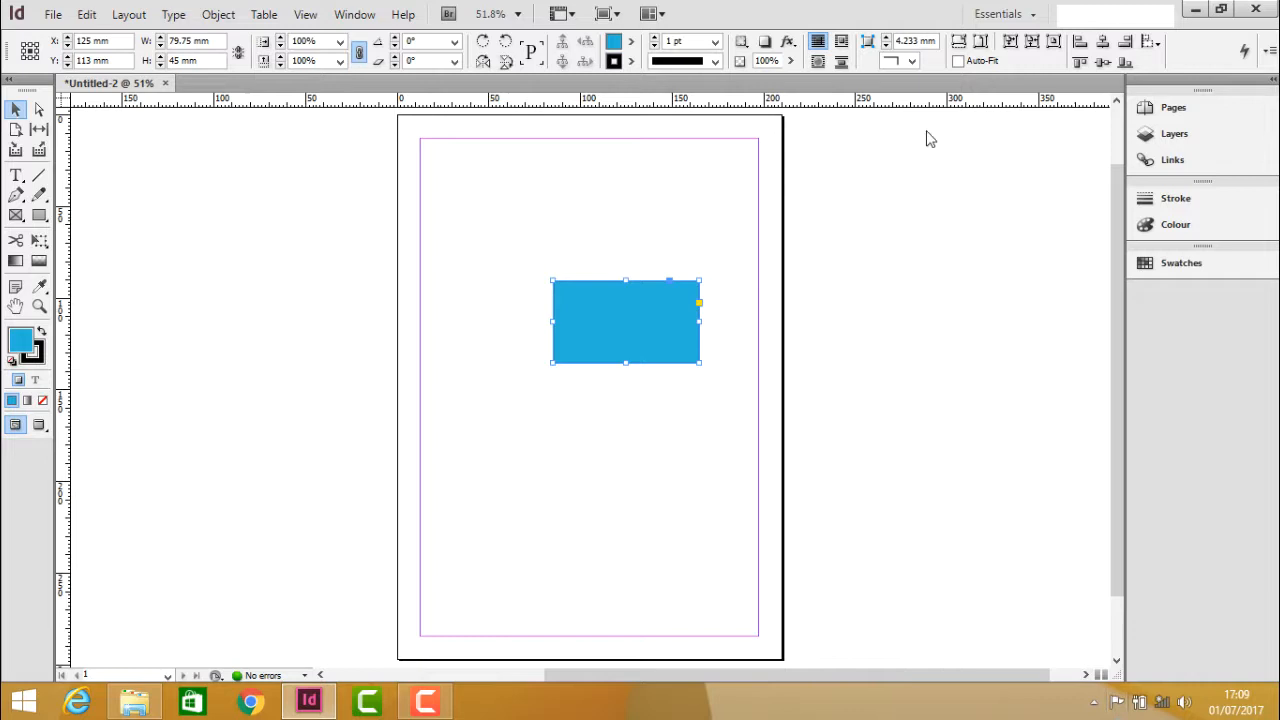
mouse_move(168, 172)
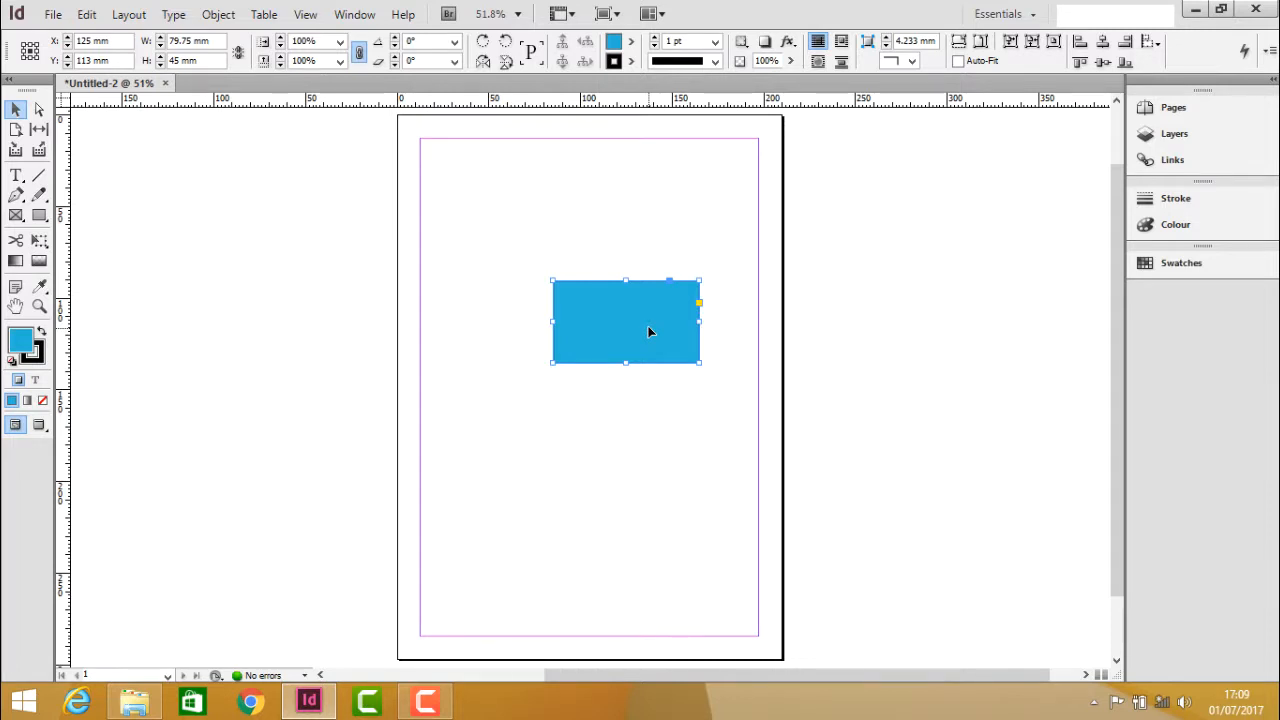
mouse_move(228, 114)
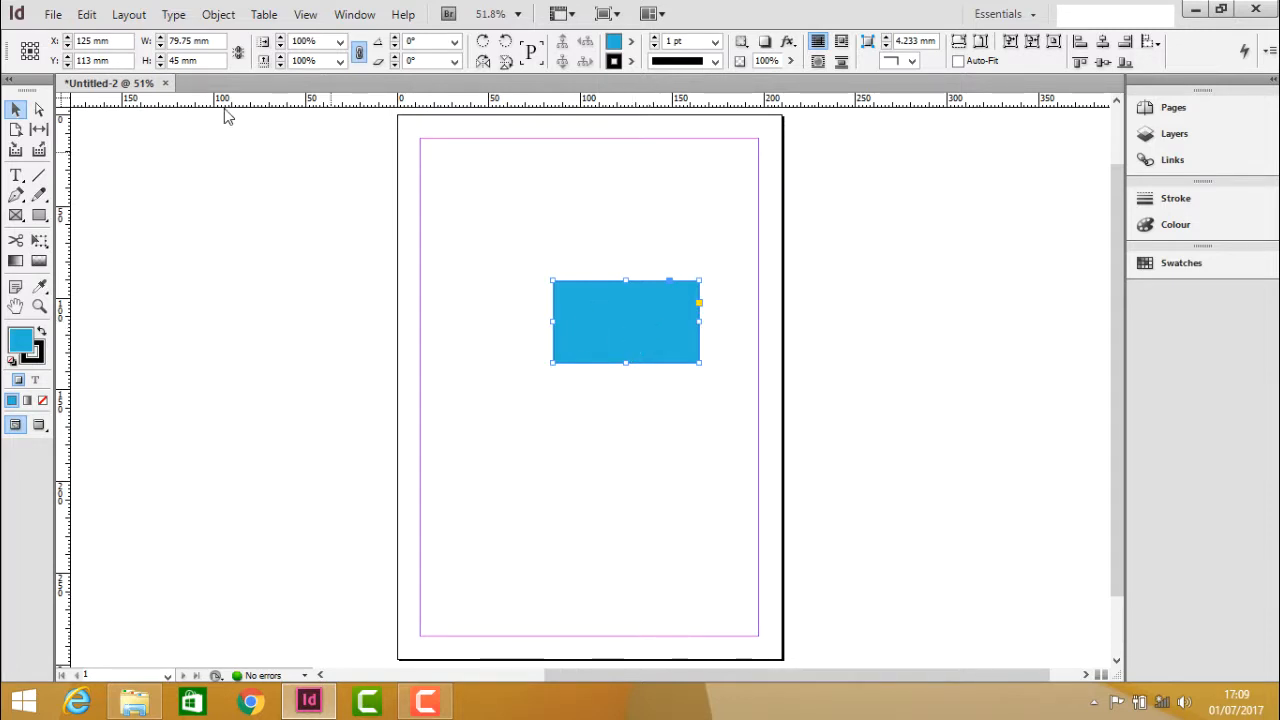
mouse_move(612, 344)
text(81)
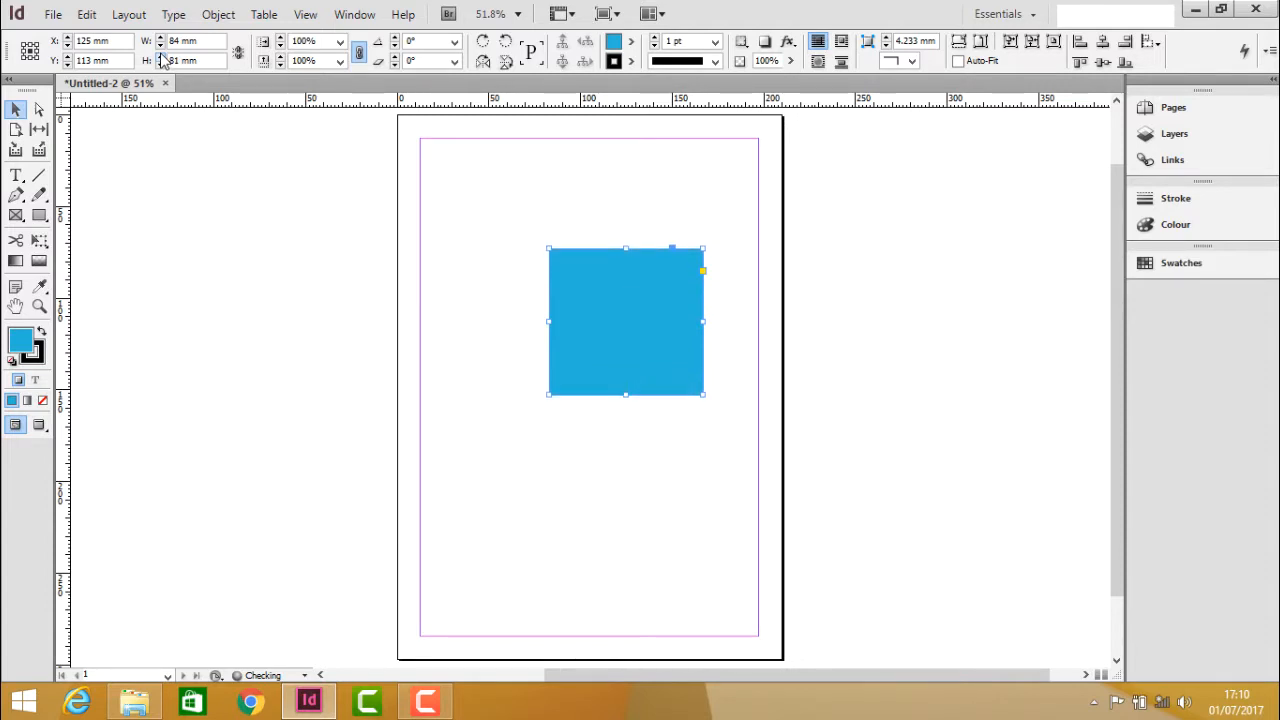
- Nudge the rectangle's height up with the H spinner to about 85 mm, making it roughly 84 by 85 mm
click(160, 56)
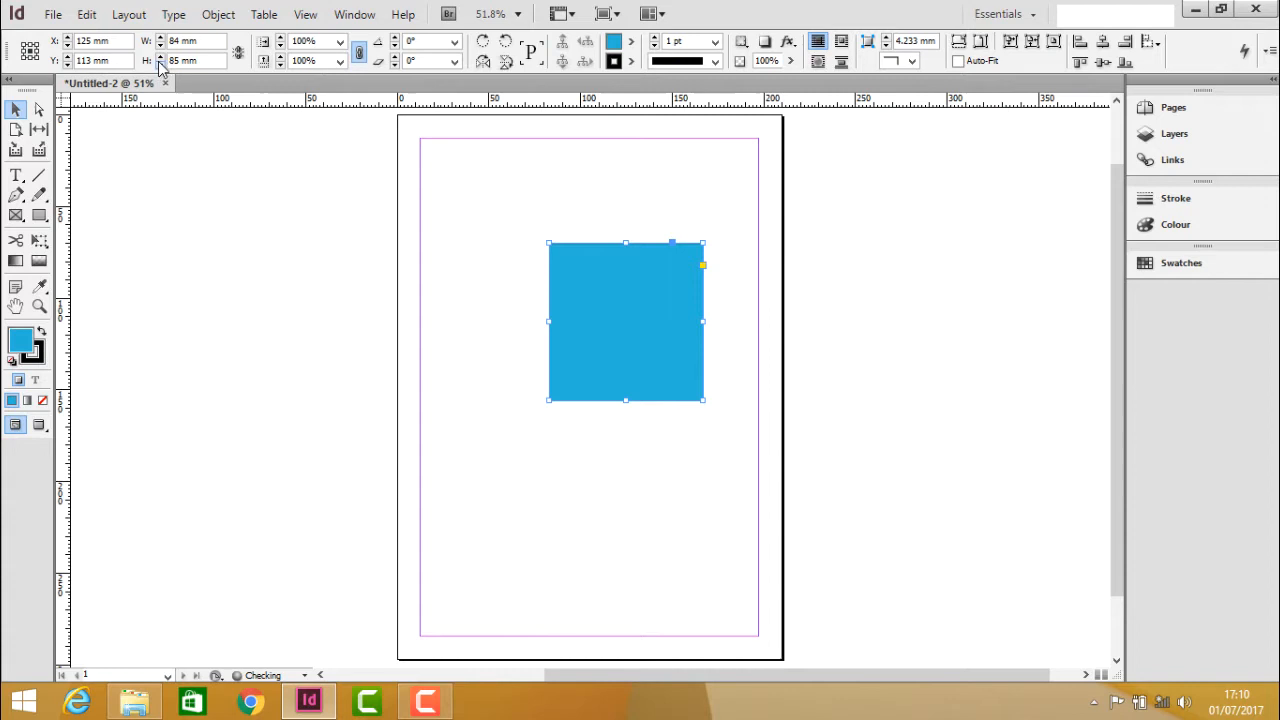